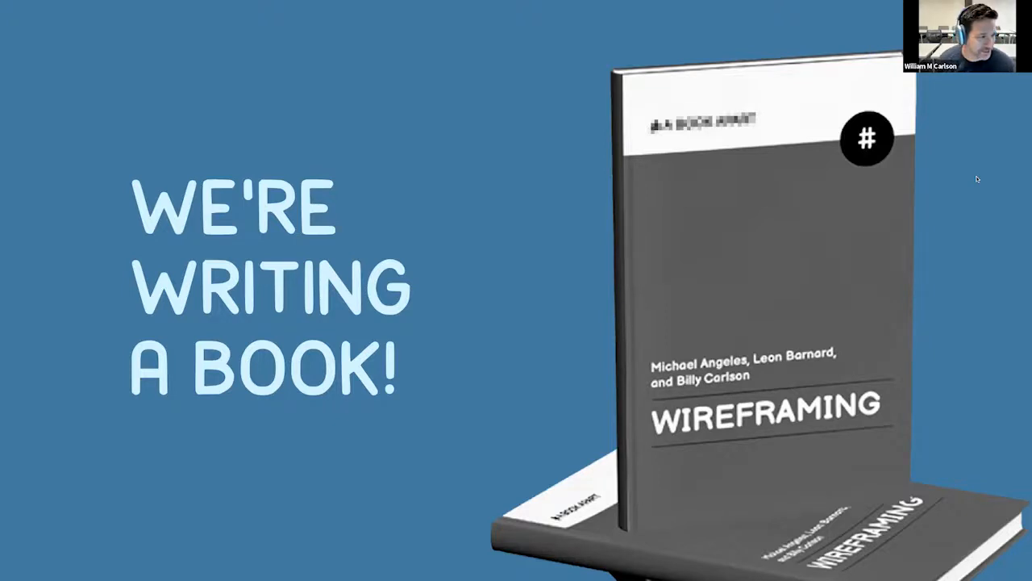
Advance to the Adopt a Pet hierarchy mockup with Sign Up emphasized over Log In
key(right)
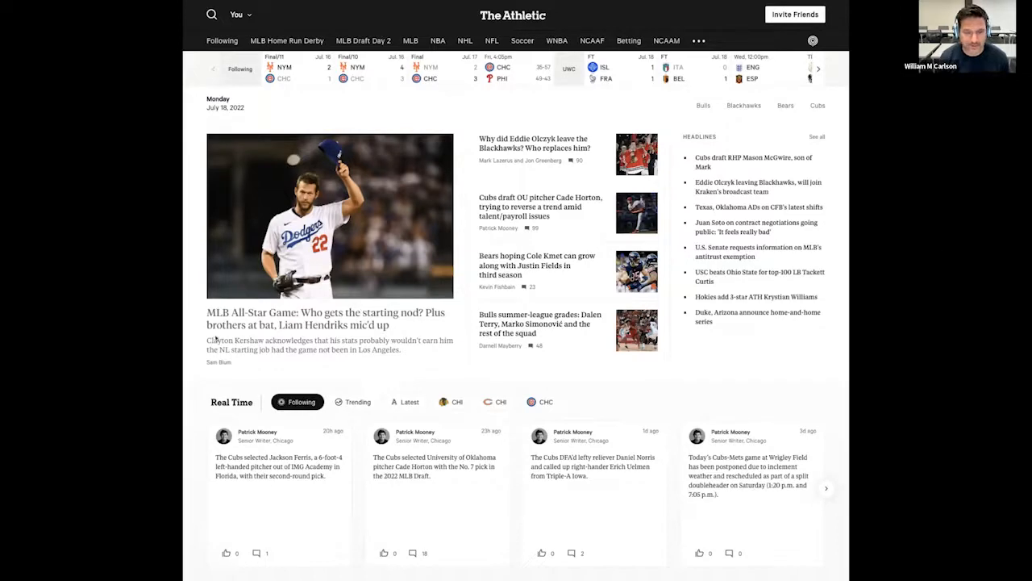
mouse_move(674, 329)
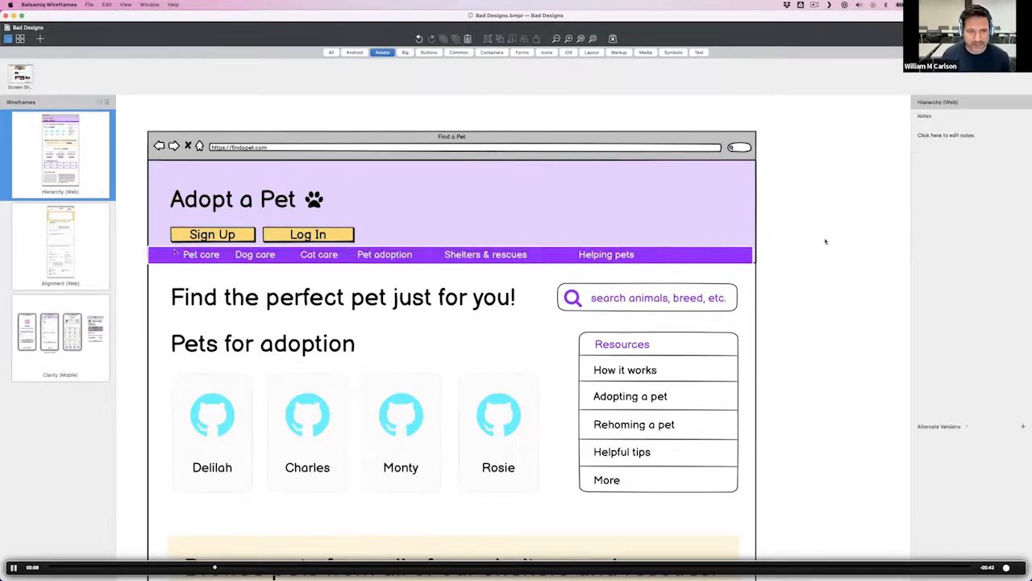
Make Log In a small text link beside the Sign Up button at the header's top right
click(384, 255)
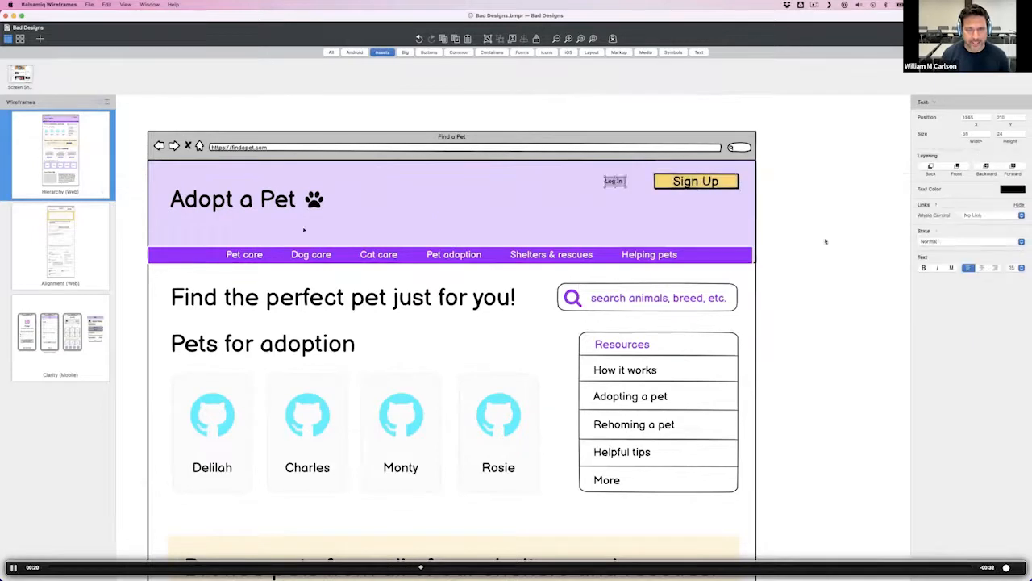
click(232, 199)
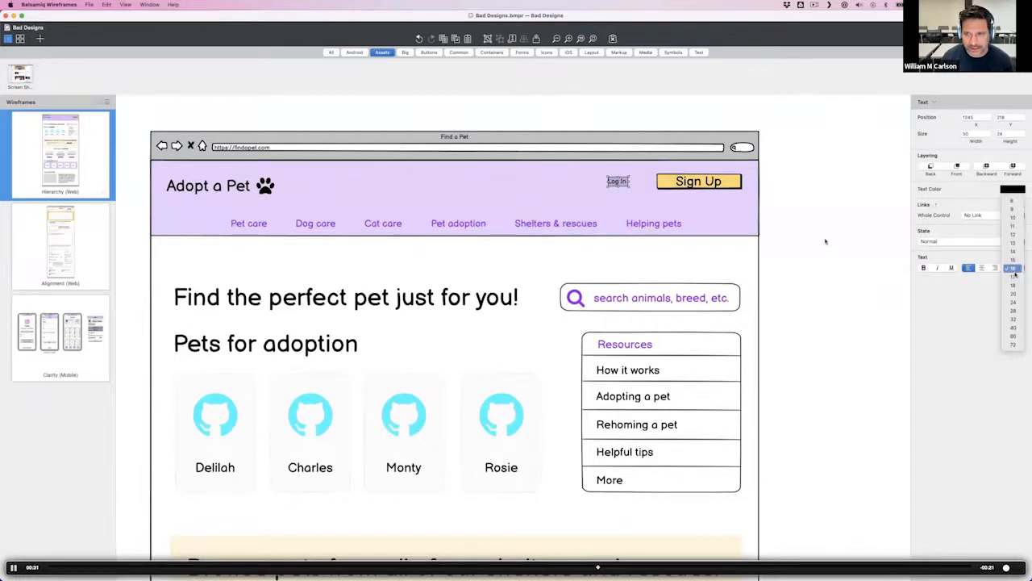
click(699, 181)
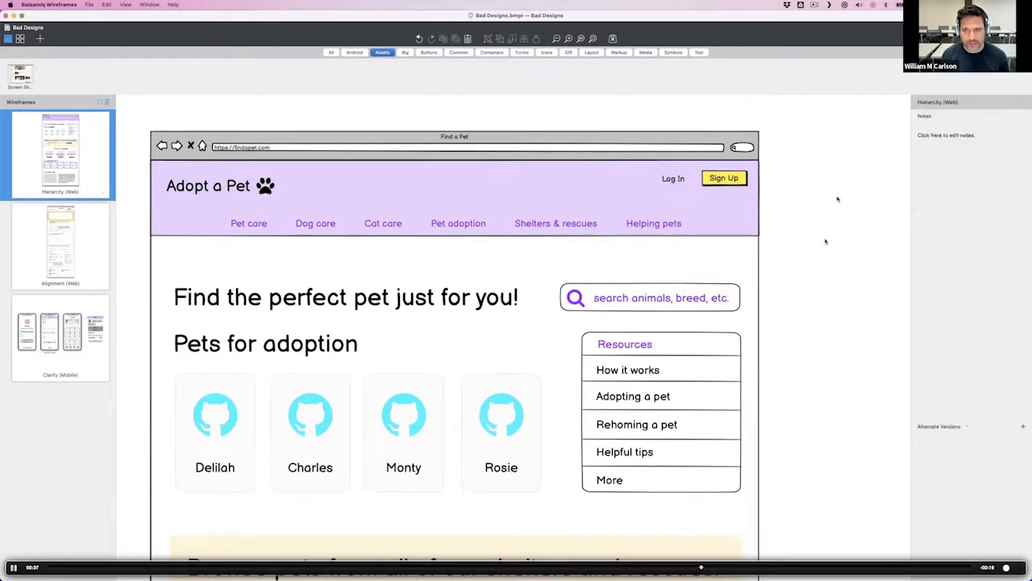
click(661, 297)
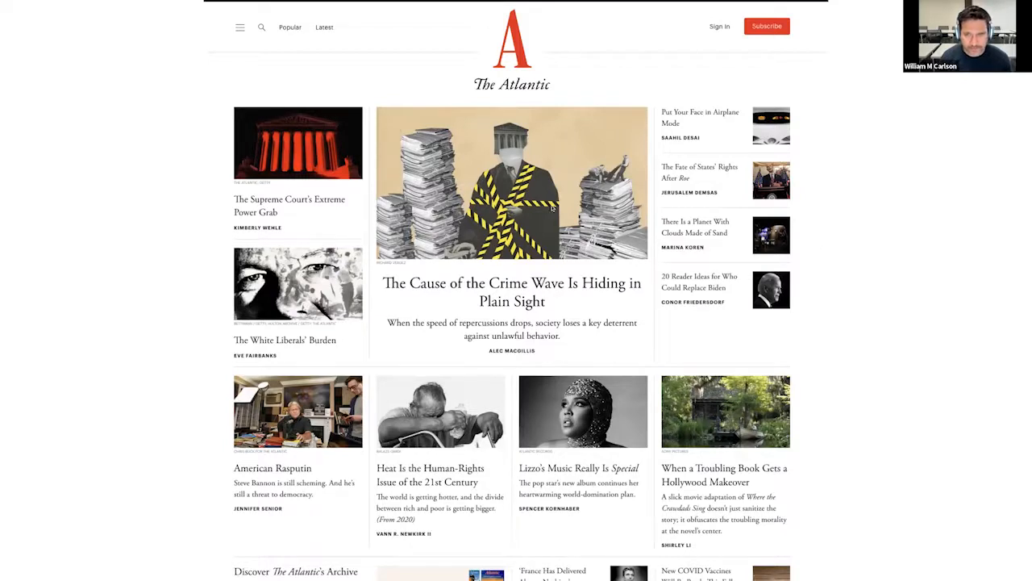
mouse_move(955, 266)
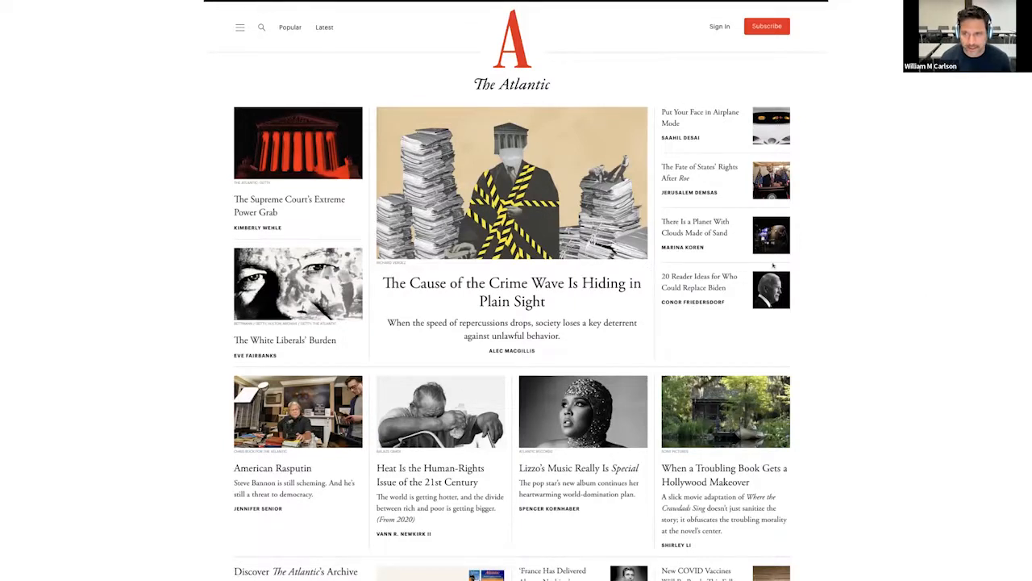
mouse_move(303, 400)
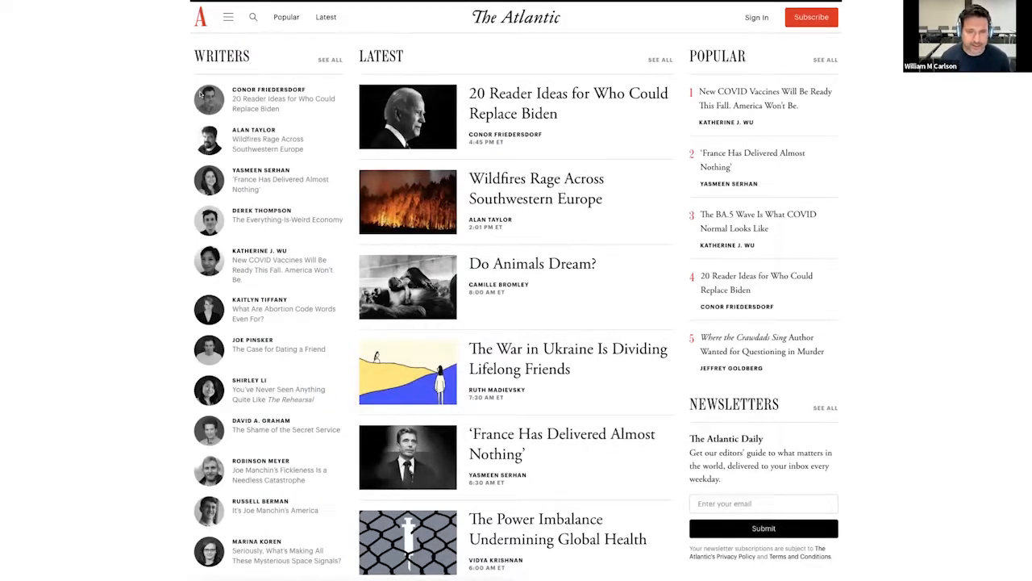
mouse_move(250, 529)
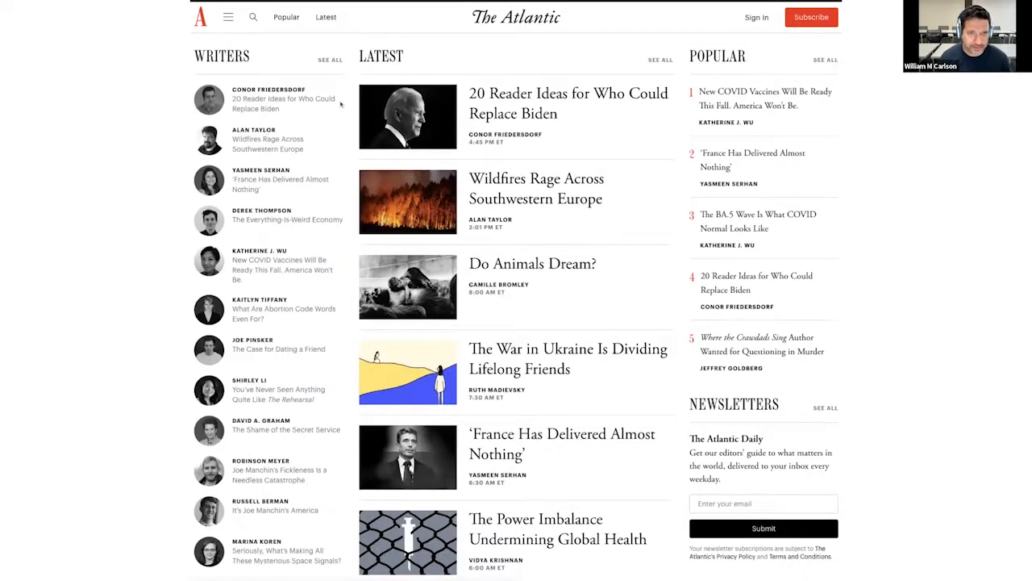
mouse_move(513, 503)
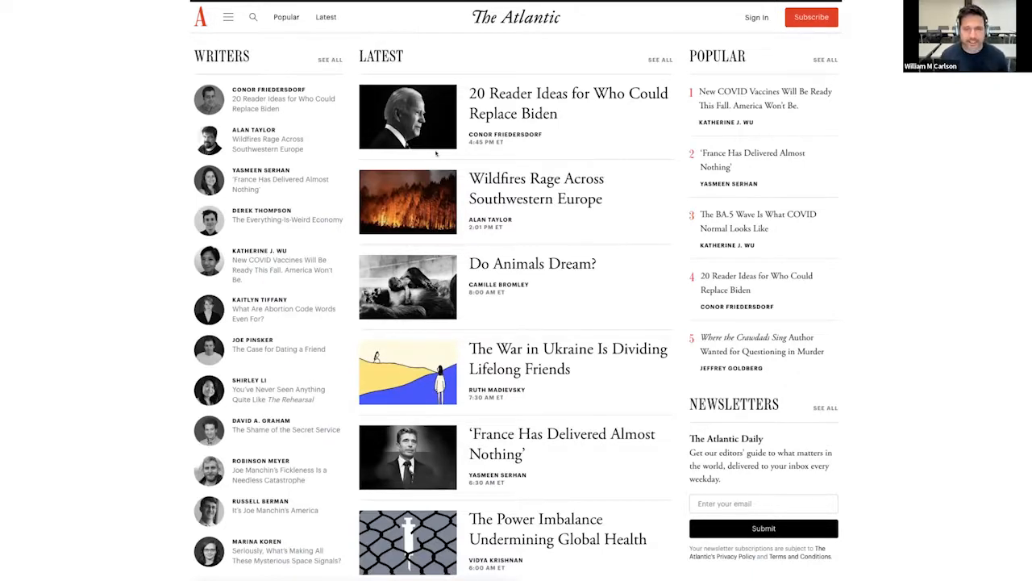
mouse_move(484, 152)
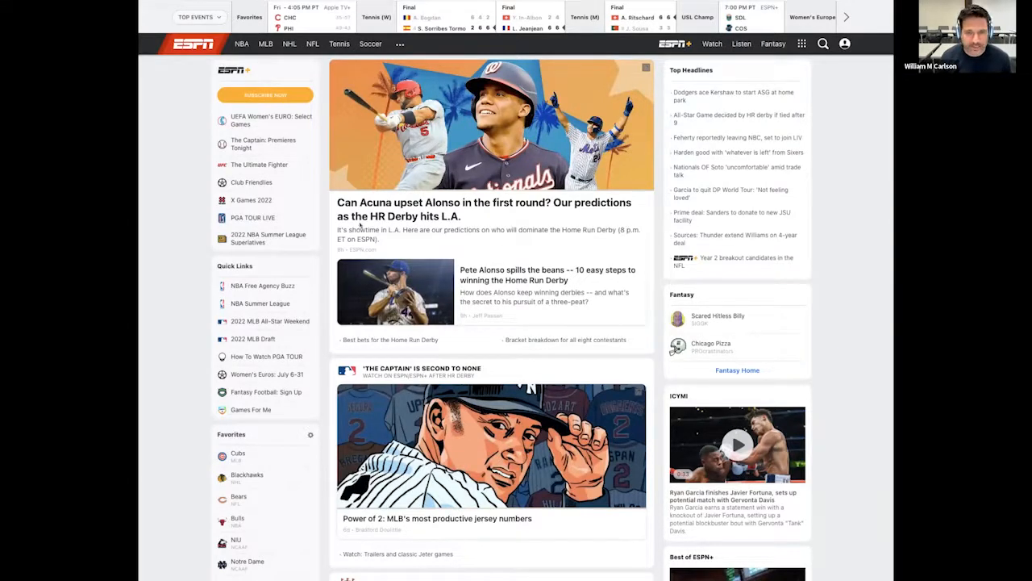
mouse_move(577, 406)
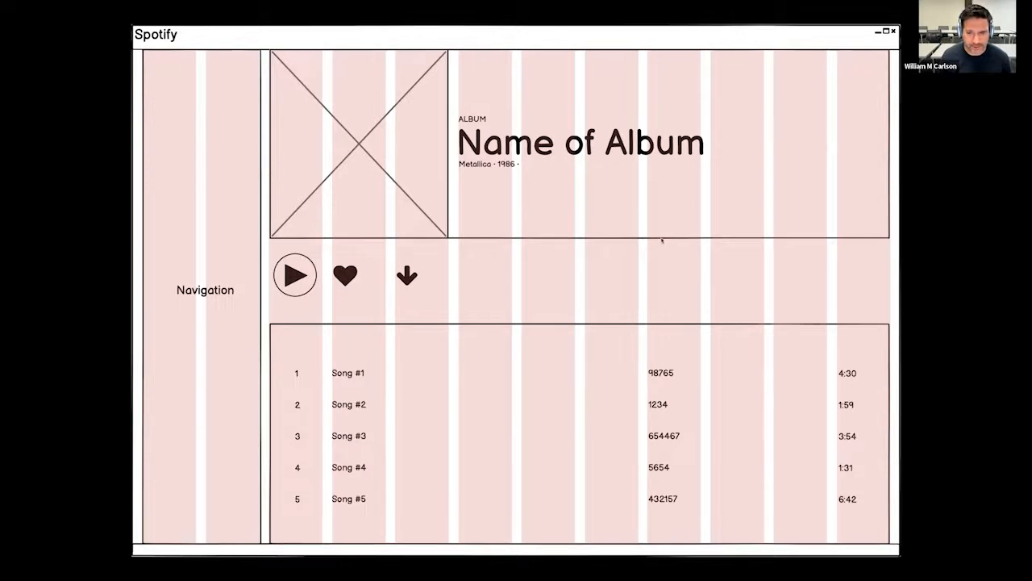
mouse_move(523, 103)
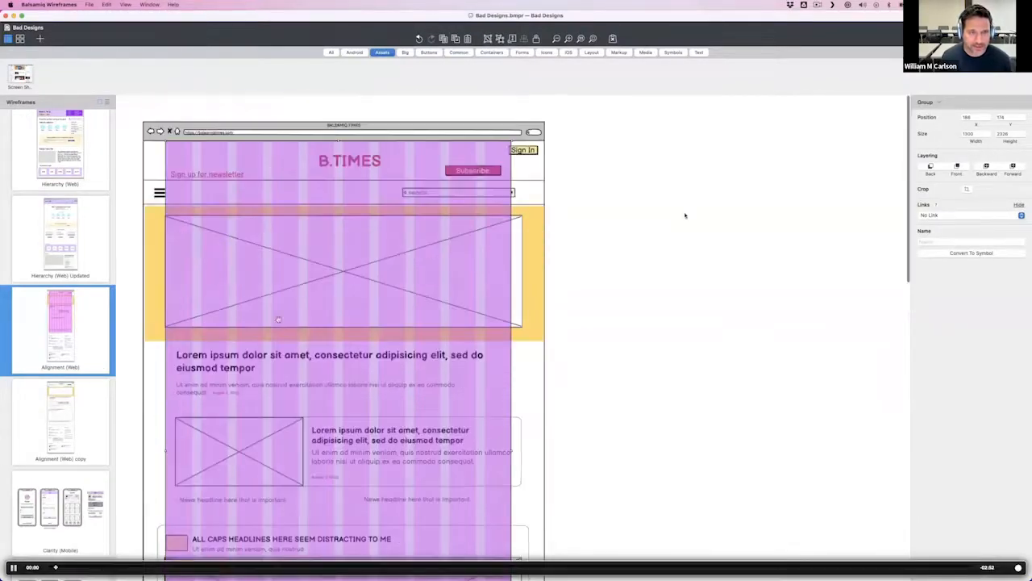
Snap the B.TIMES Subscribe button and search box to the column grid
click(523, 148)
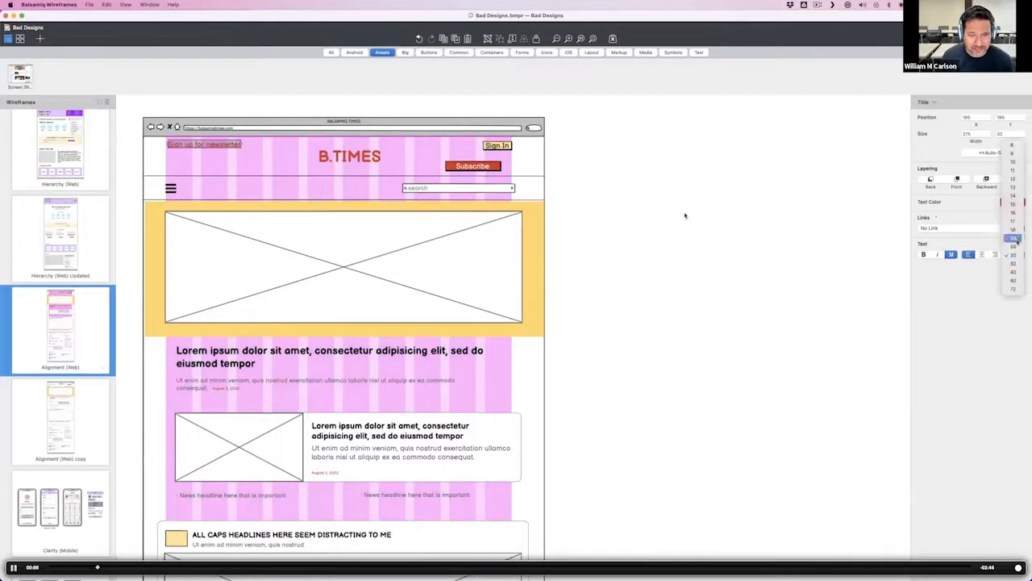
click(496, 145)
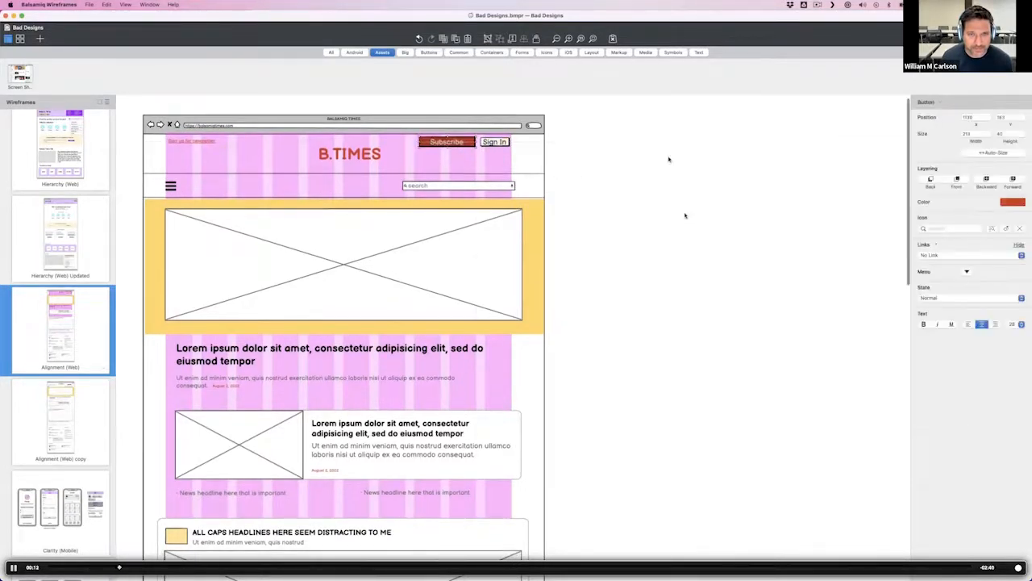
click(458, 186)
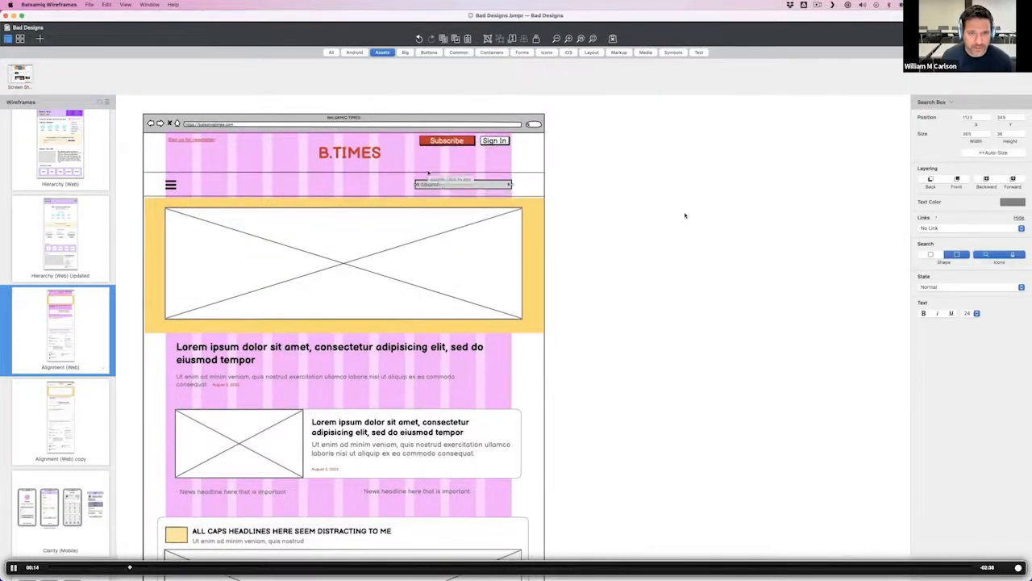
Align the story image, its headline text and the all-caps headlines to the grid columns
click(342, 264)
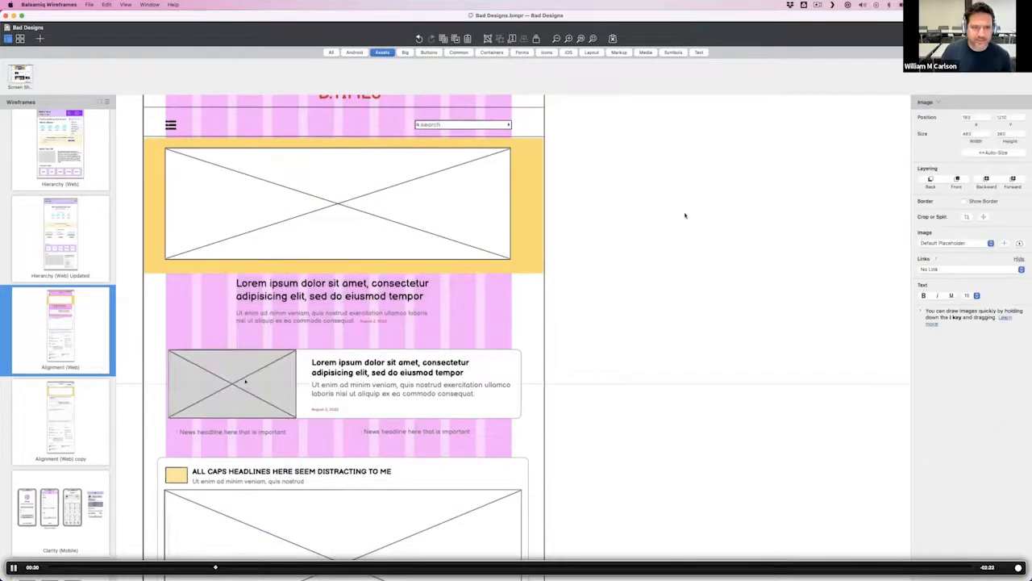
click(385, 366)
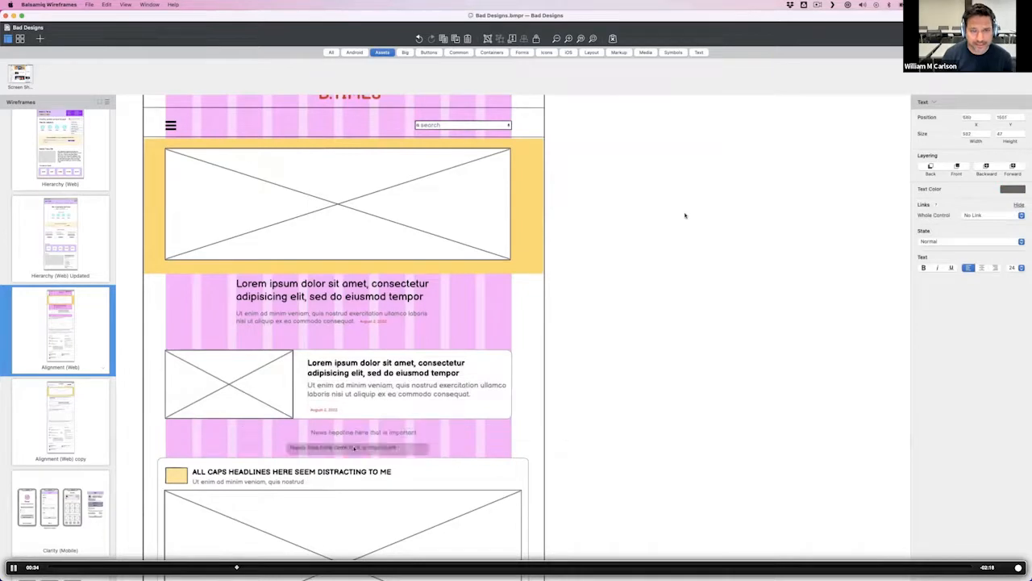
click(363, 432)
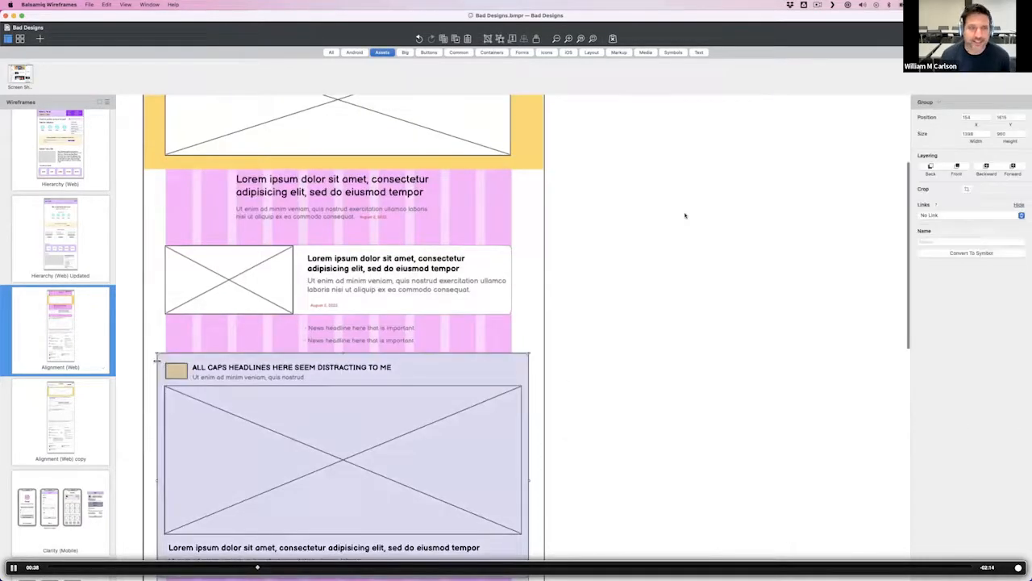
click(342, 455)
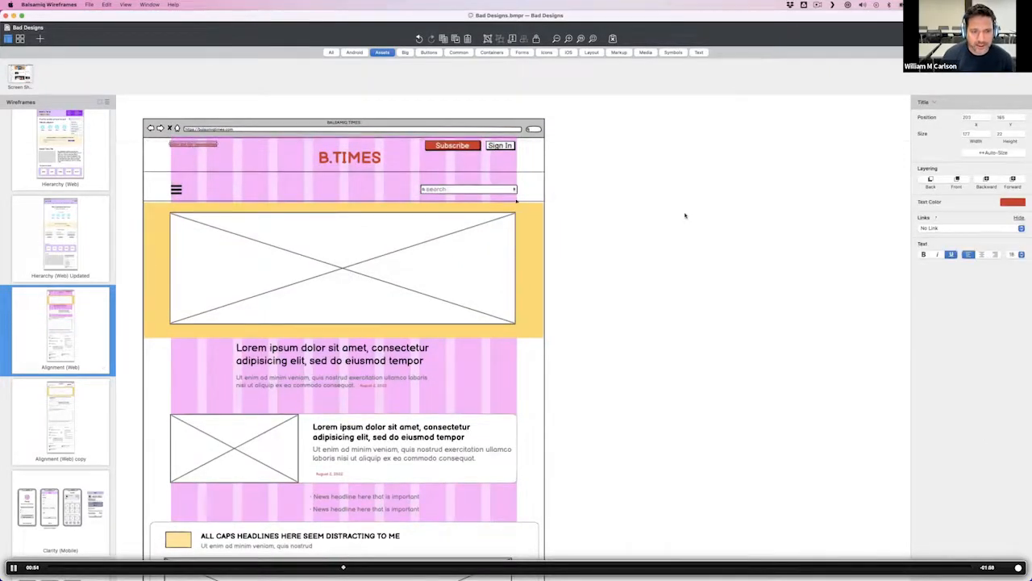
click(452, 145)
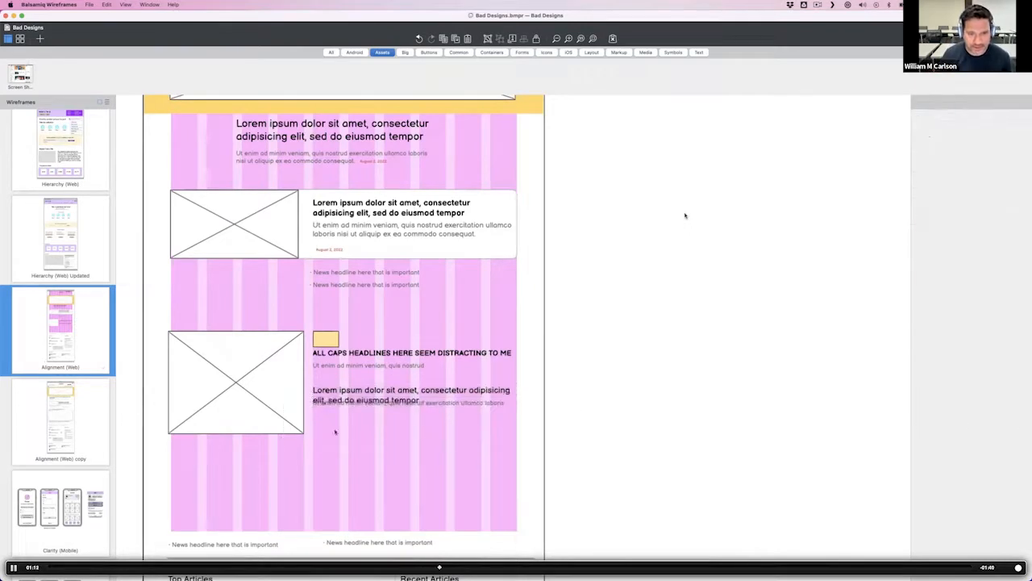
click(368, 362)
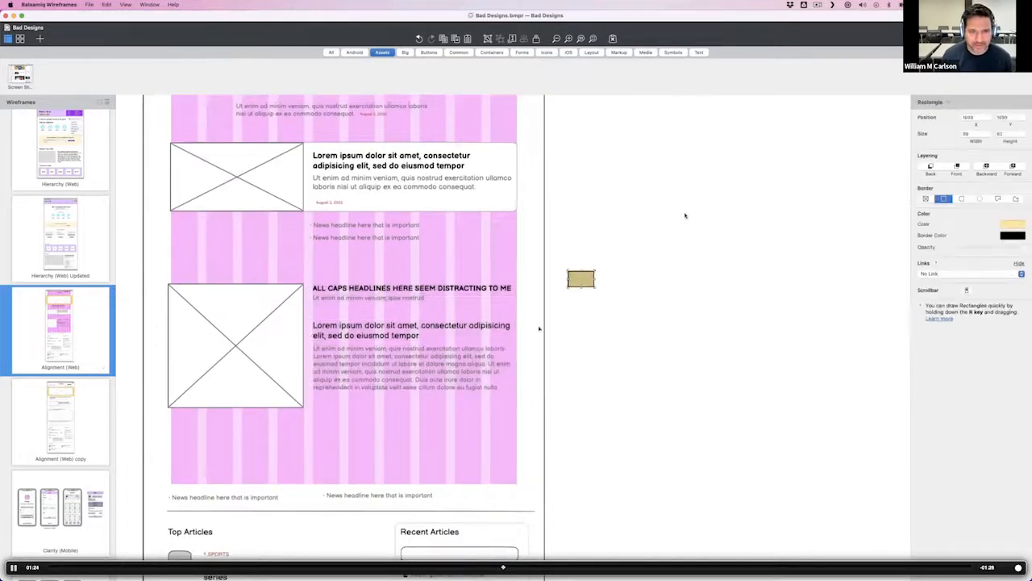
click(235, 347)
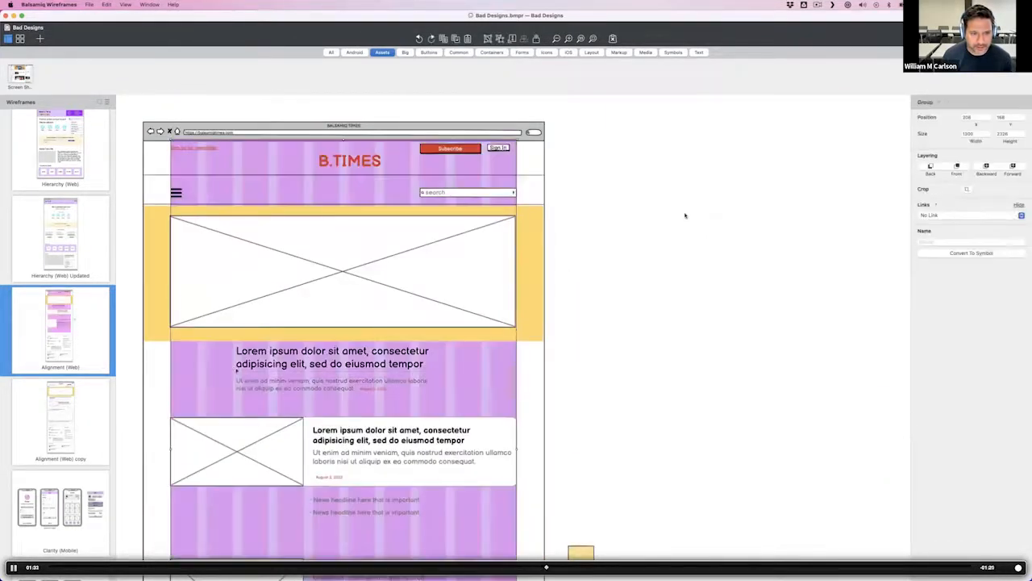
click(306, 363)
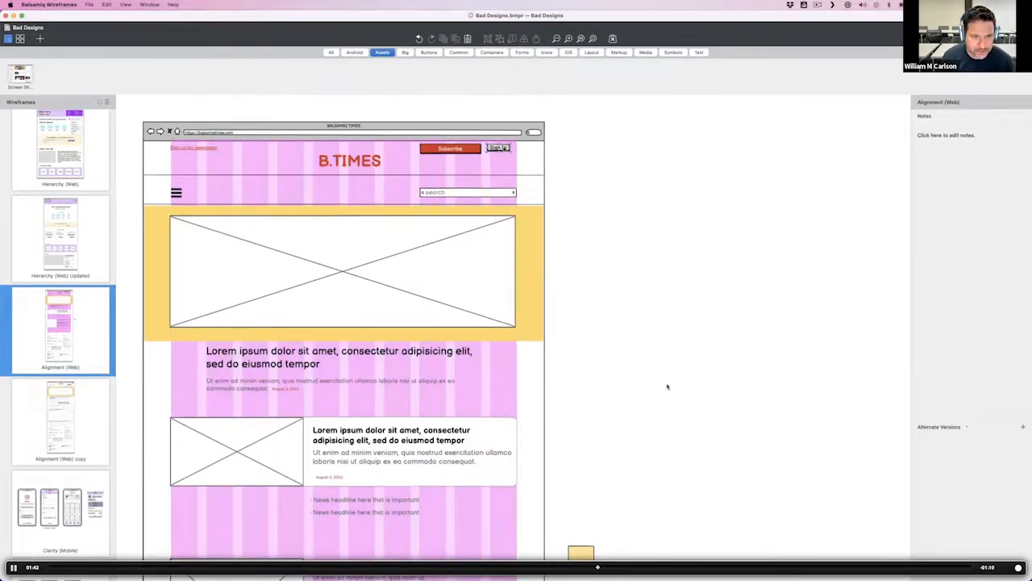
click(499, 148)
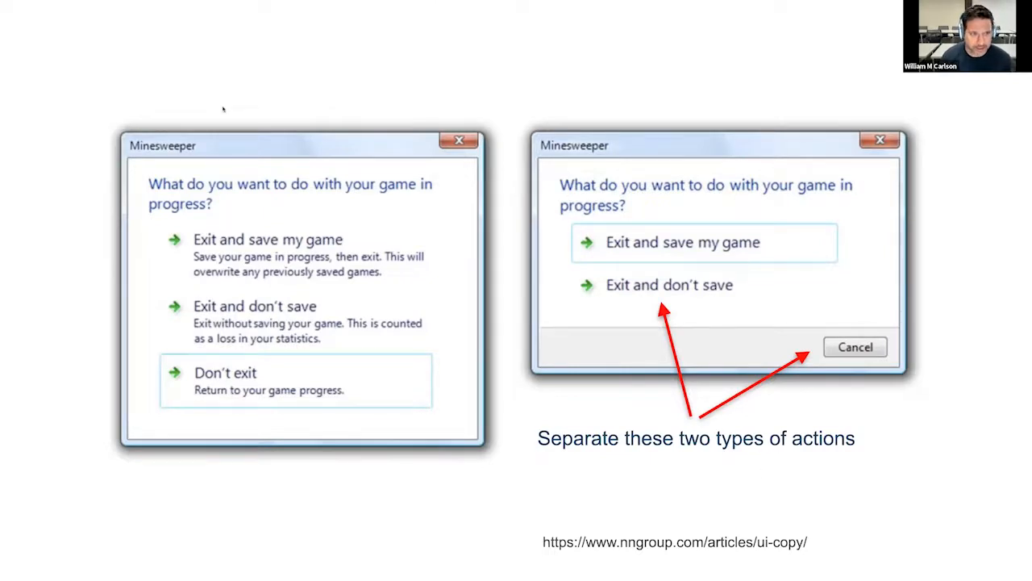
mouse_move(368, 194)
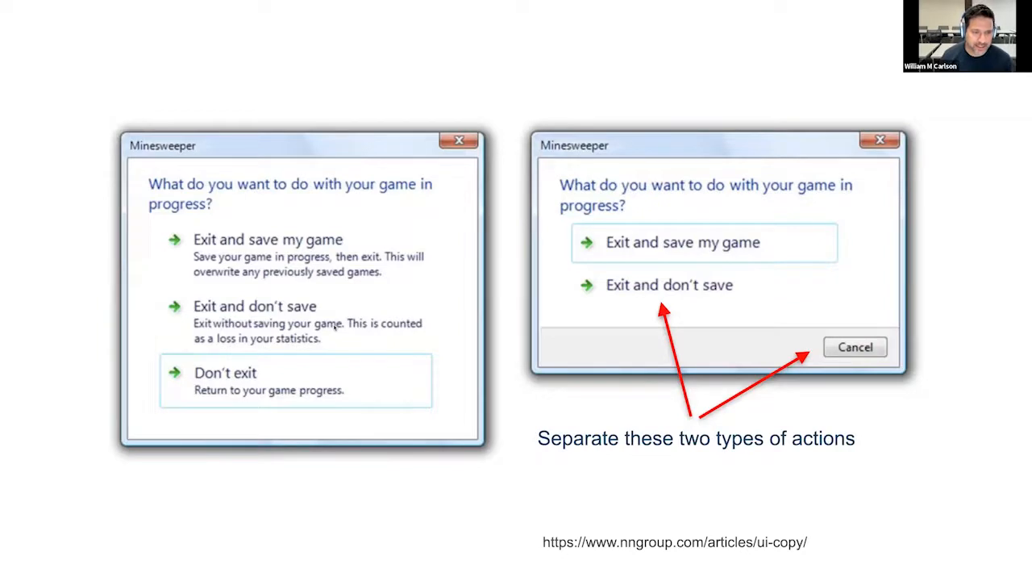
mouse_move(385, 268)
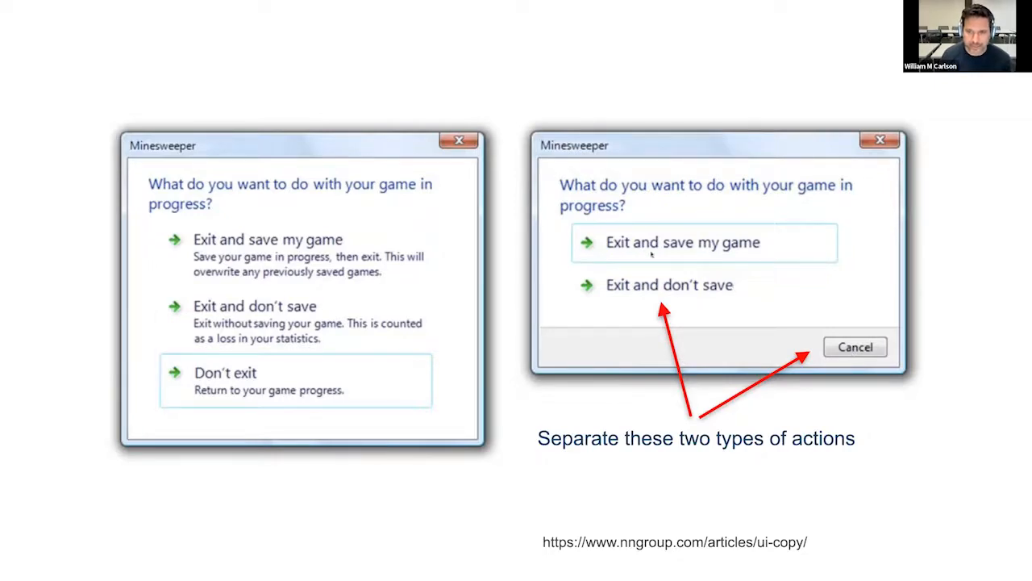
mouse_move(473, 316)
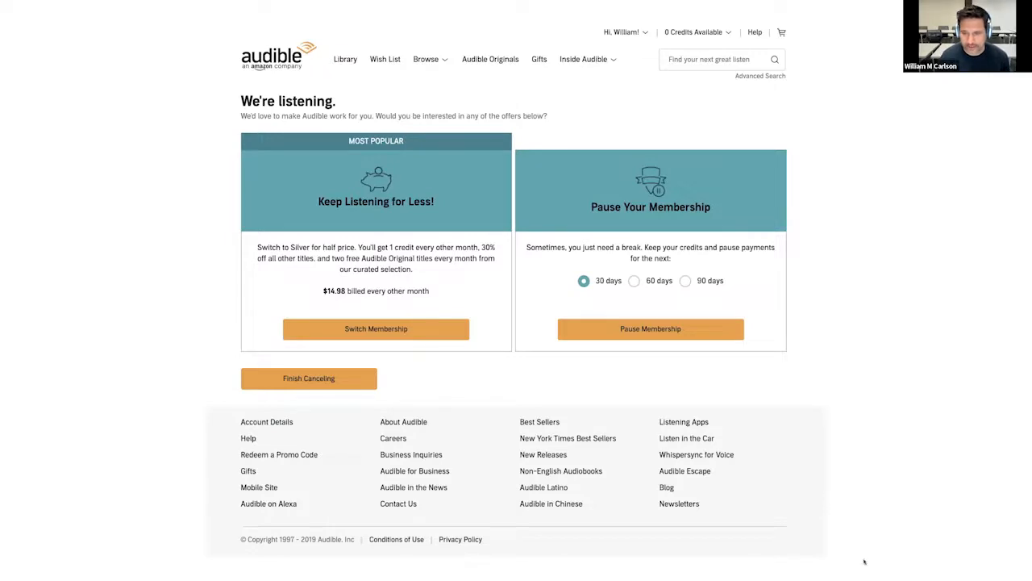
mouse_move(840, 320)
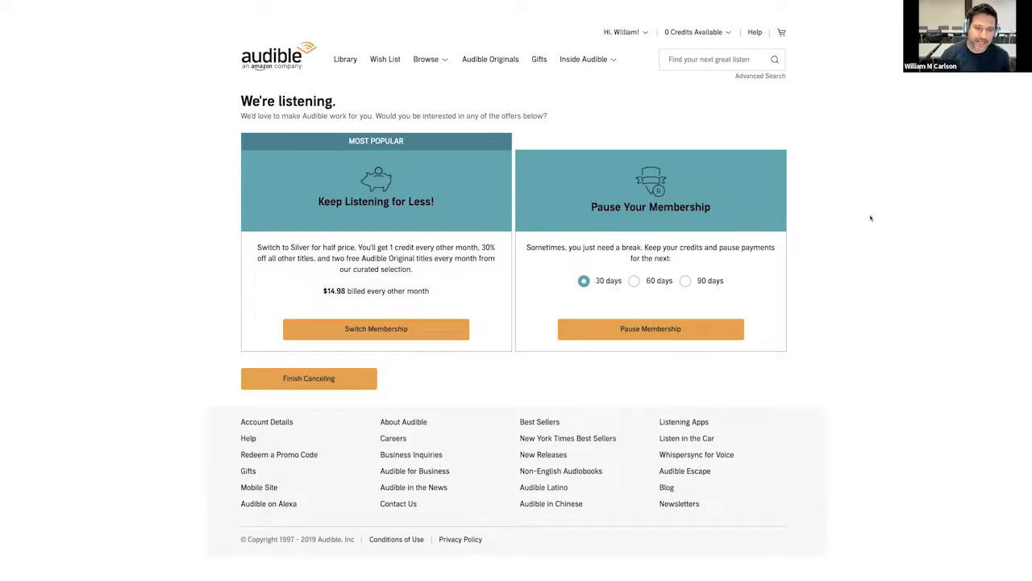
mouse_move(306, 420)
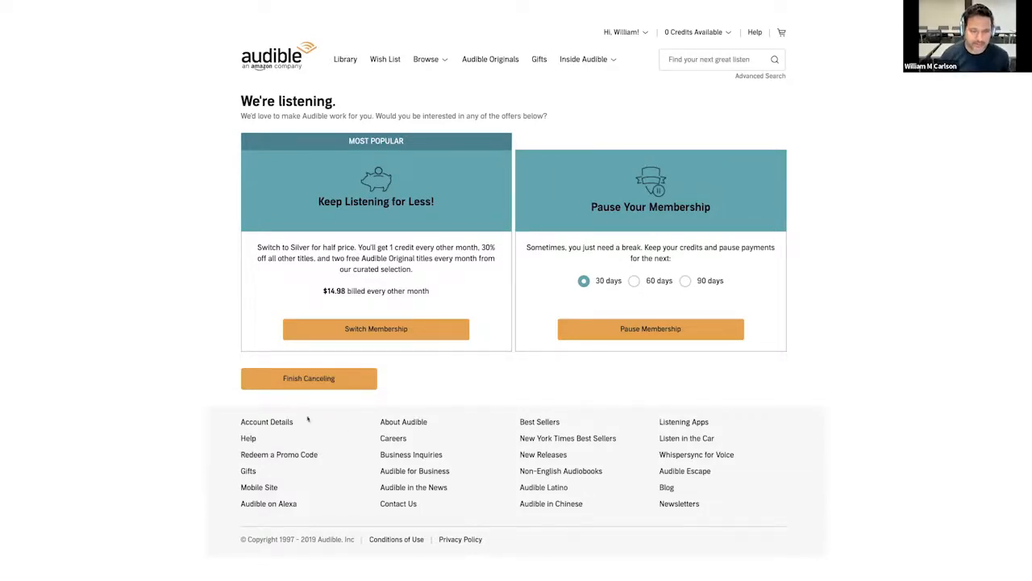
mouse_move(490, 368)
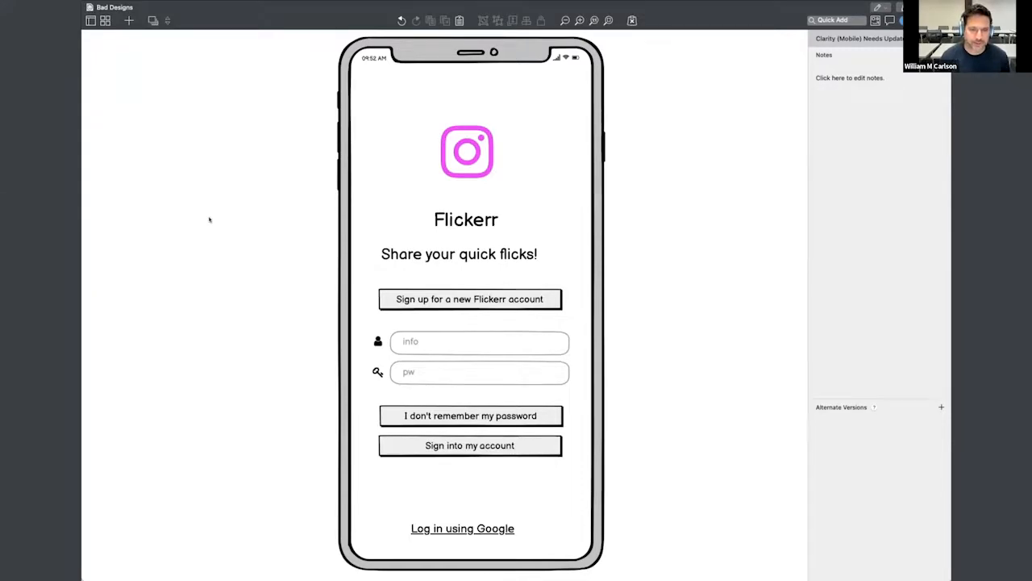
mouse_move(368, 171)
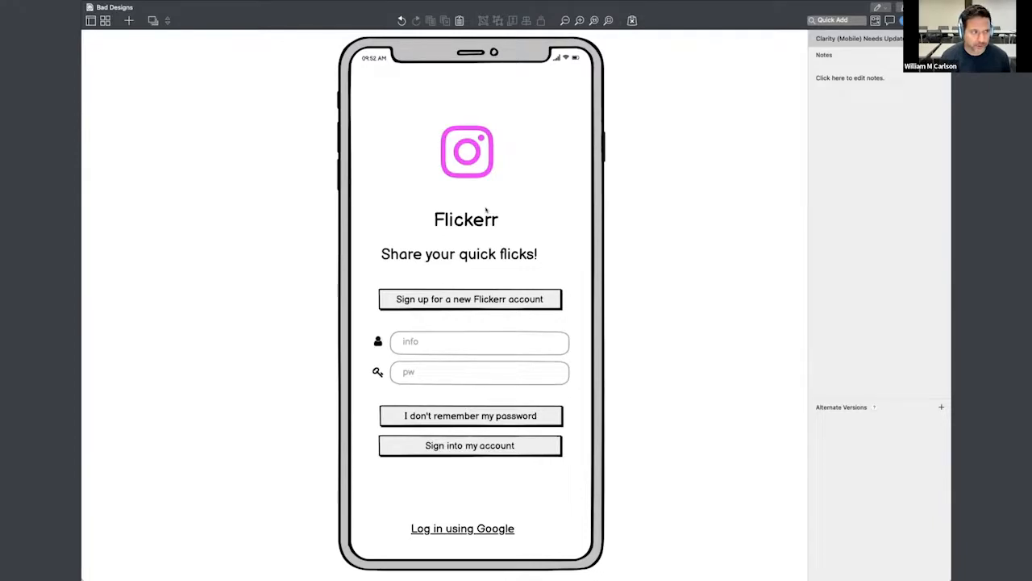
mouse_move(452, 311)
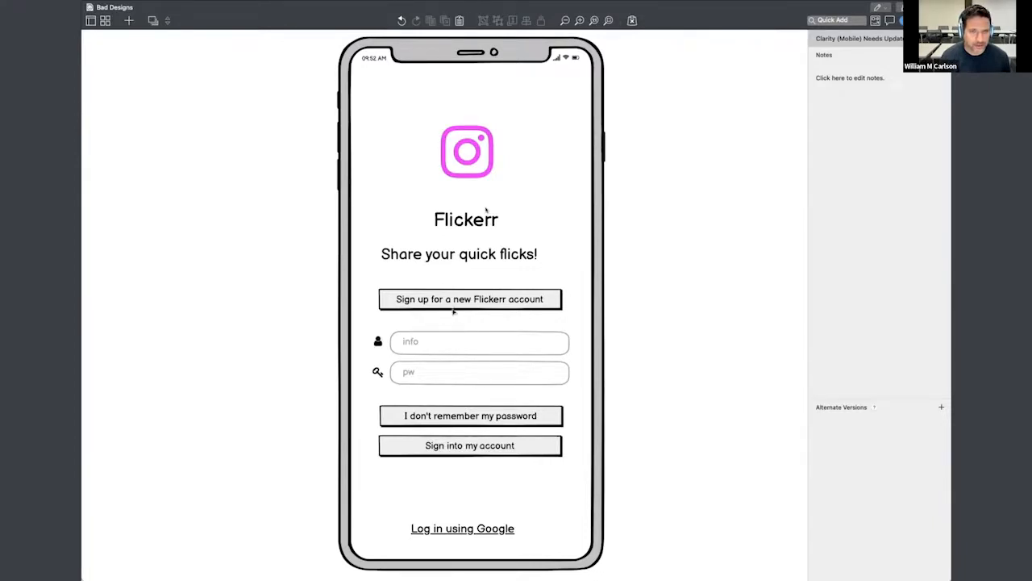
Turn forgot-password into a small link and label the Username / Email and Password fields
click(471, 416)
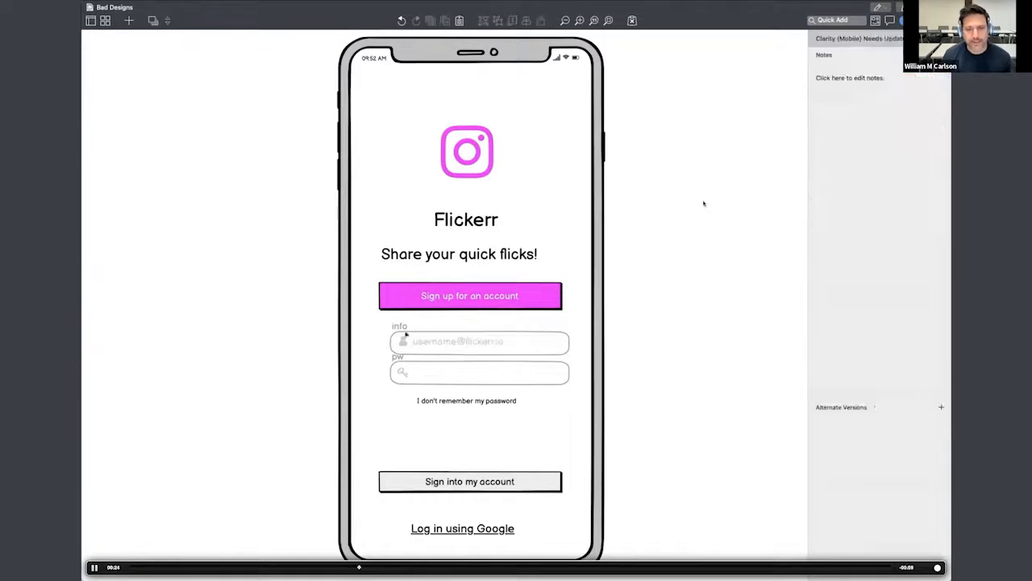
click(479, 371)
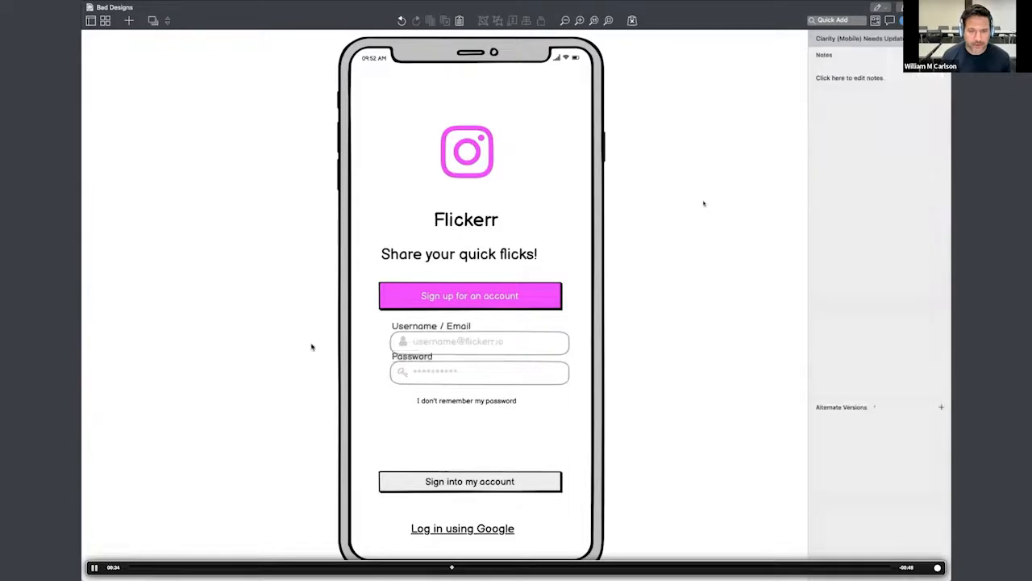
click(430, 321)
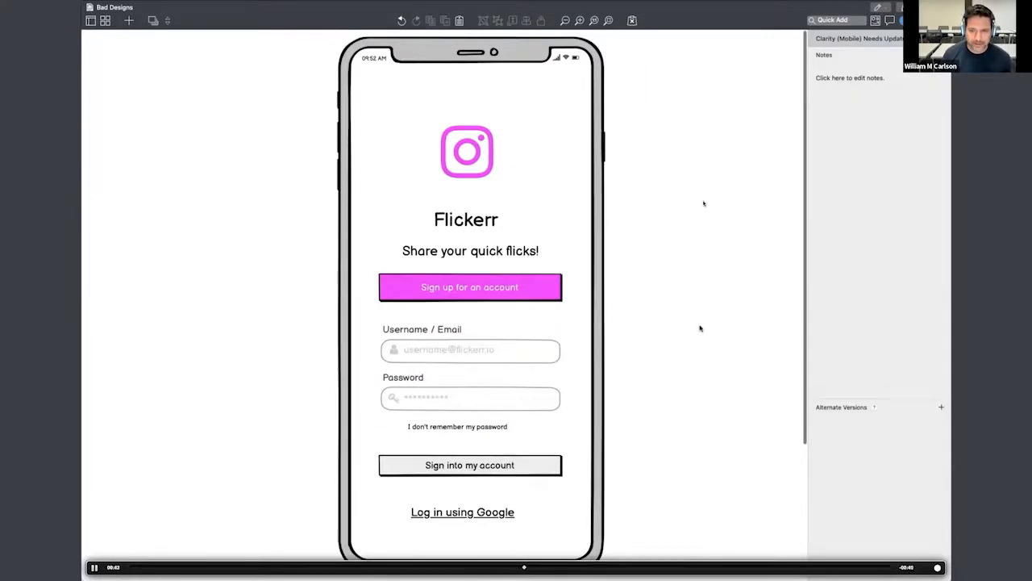
click(470, 287)
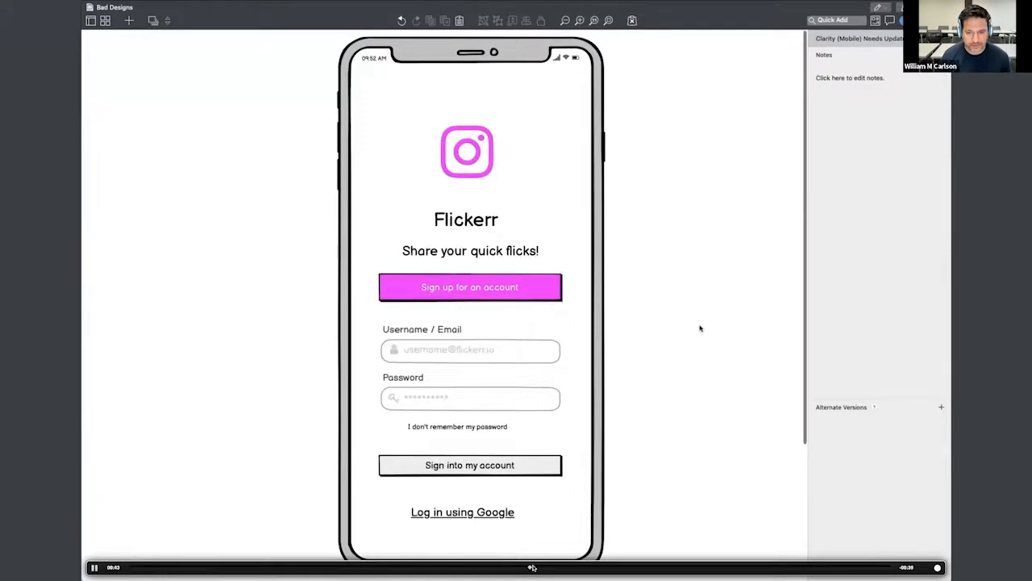
click(470, 287)
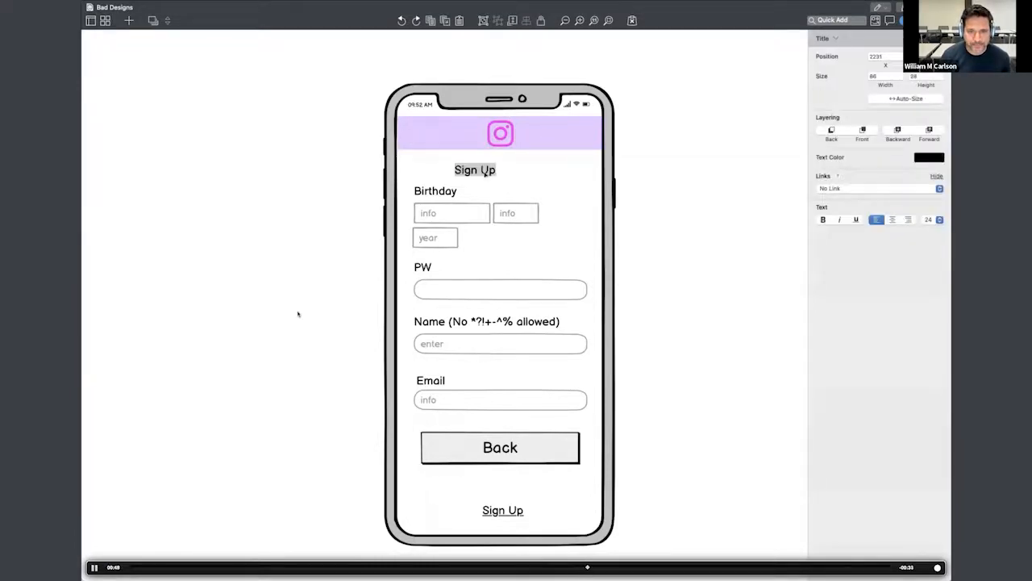
Reorder the Name, Email and Password fields and rename the button 'Sign up for account'
drag(455, 213, 278, 242)
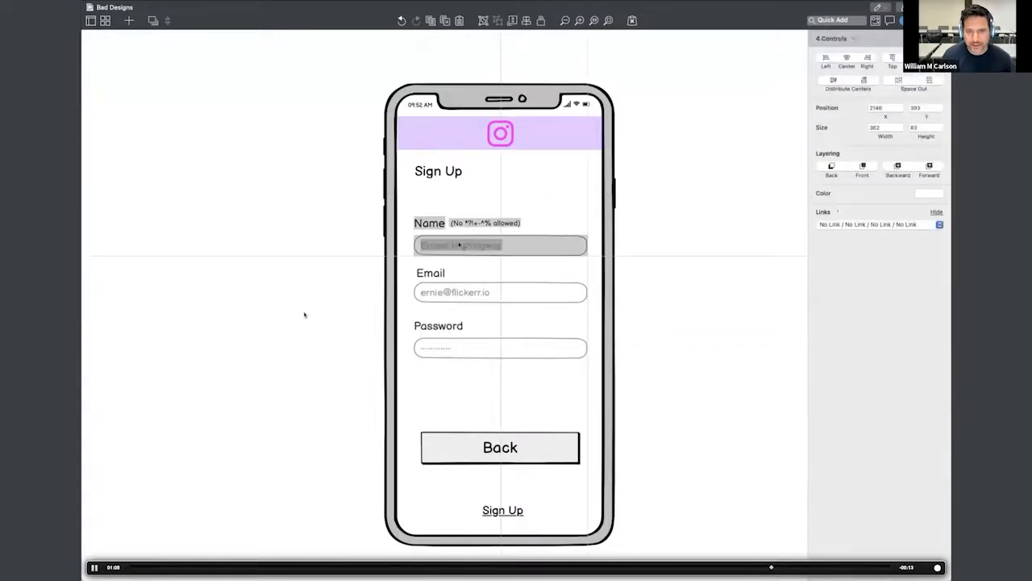
click(500, 447)
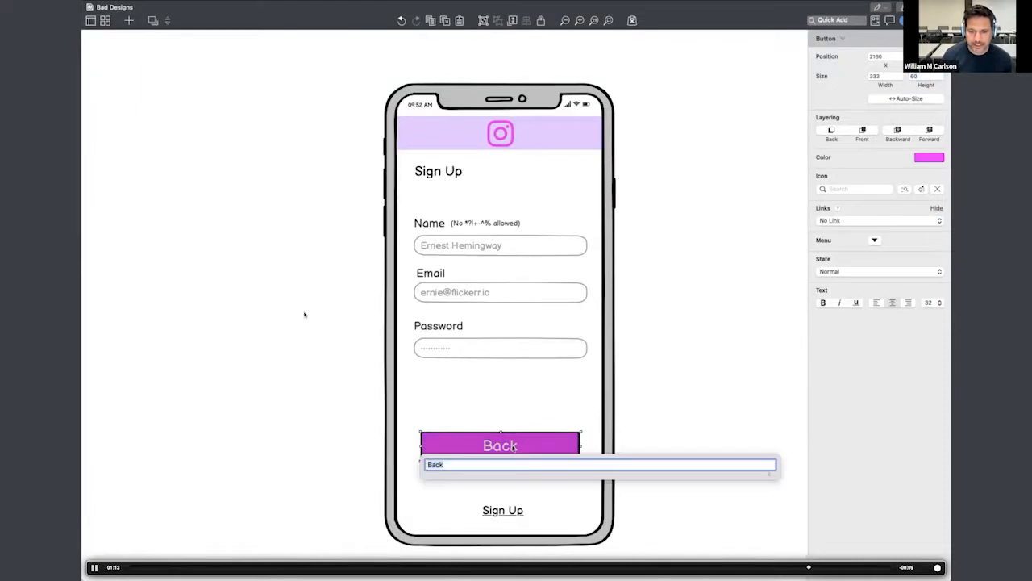
text(Sign up for account)
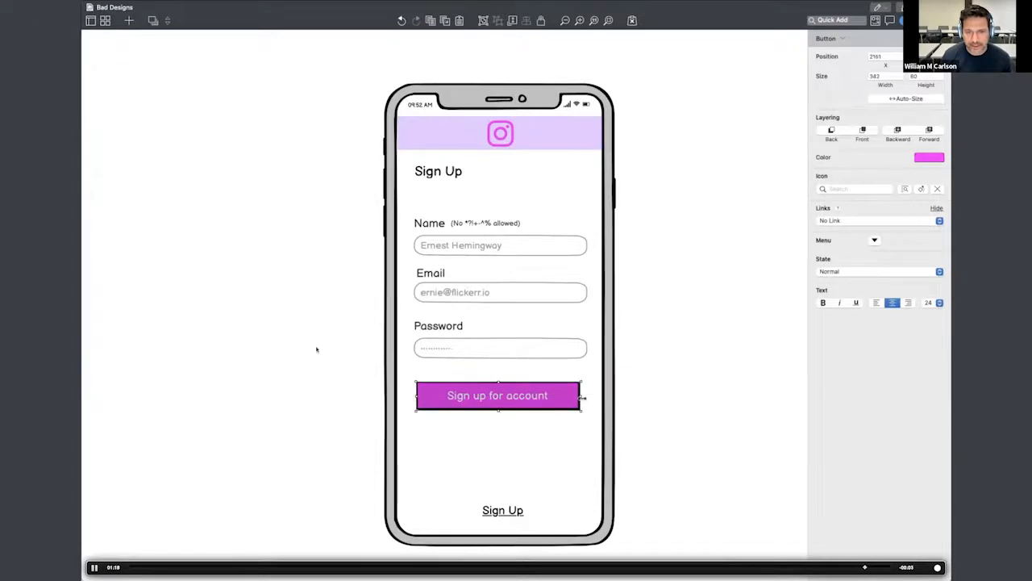
click(316, 348)
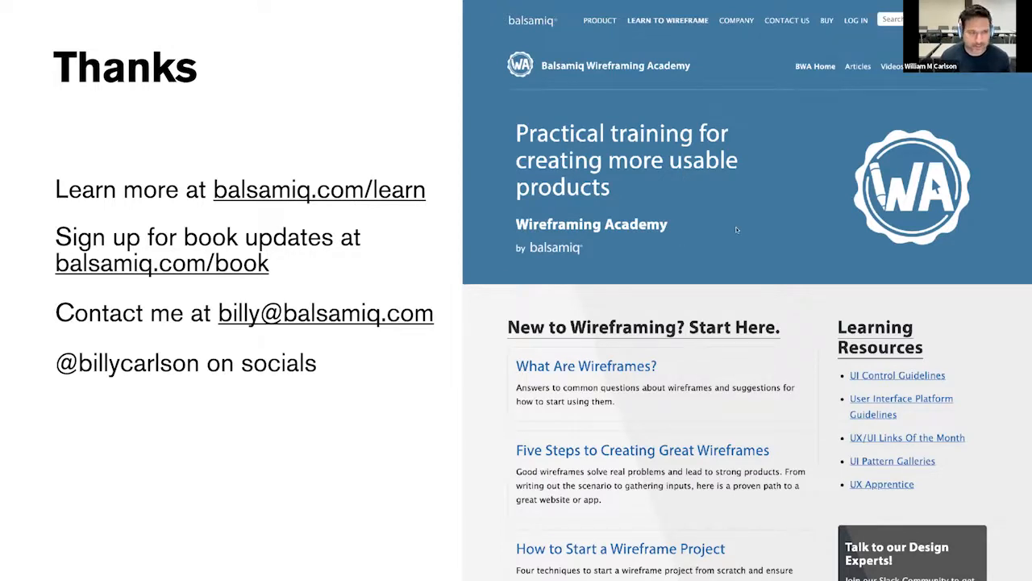
mouse_move(432, 87)
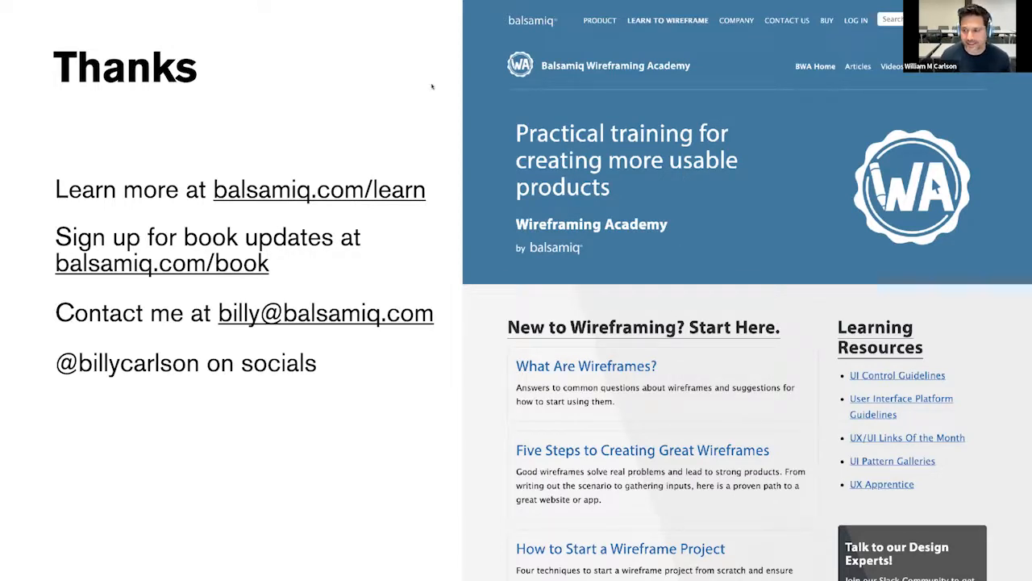